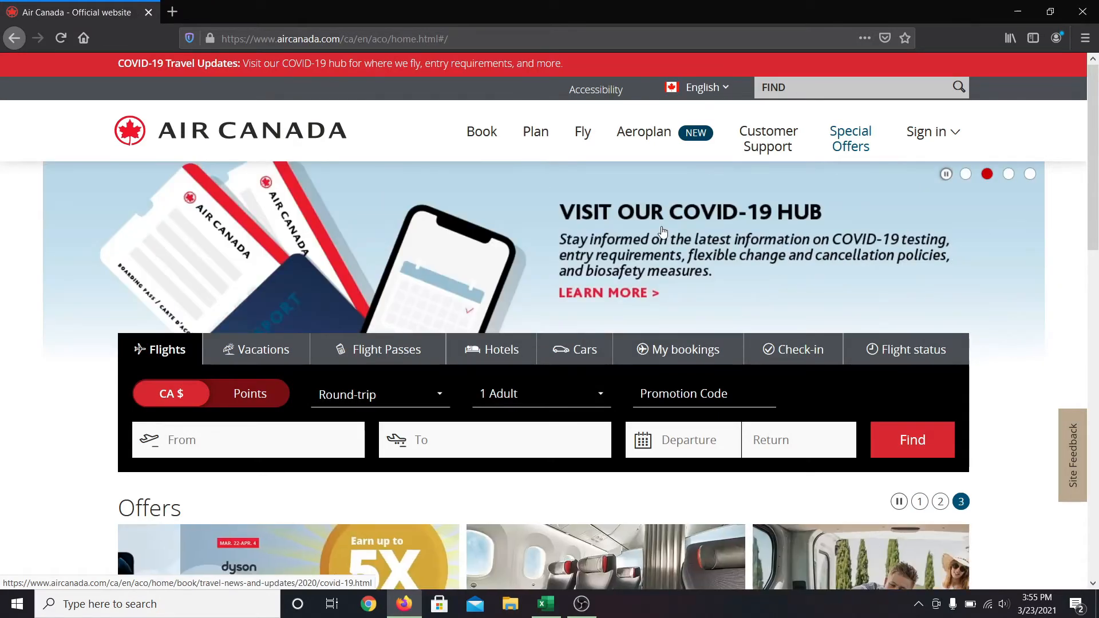
# Step: Navigate from the home page Sign in menu to the Aeroplan sign-in page
pyautogui.click(926, 132)
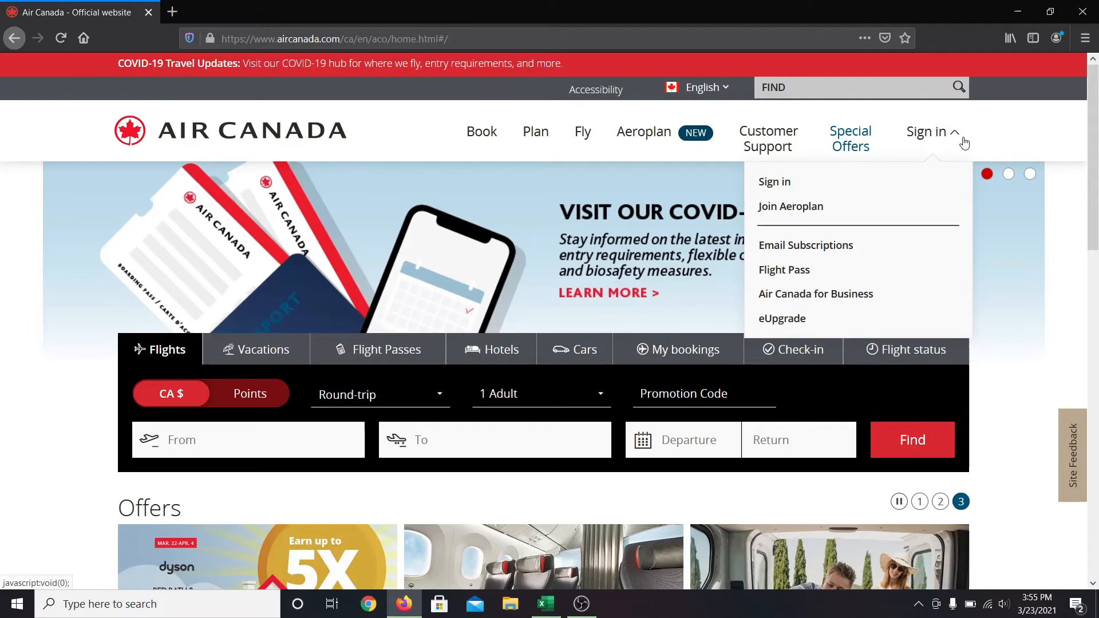
pyautogui.moveTo(792, 177)
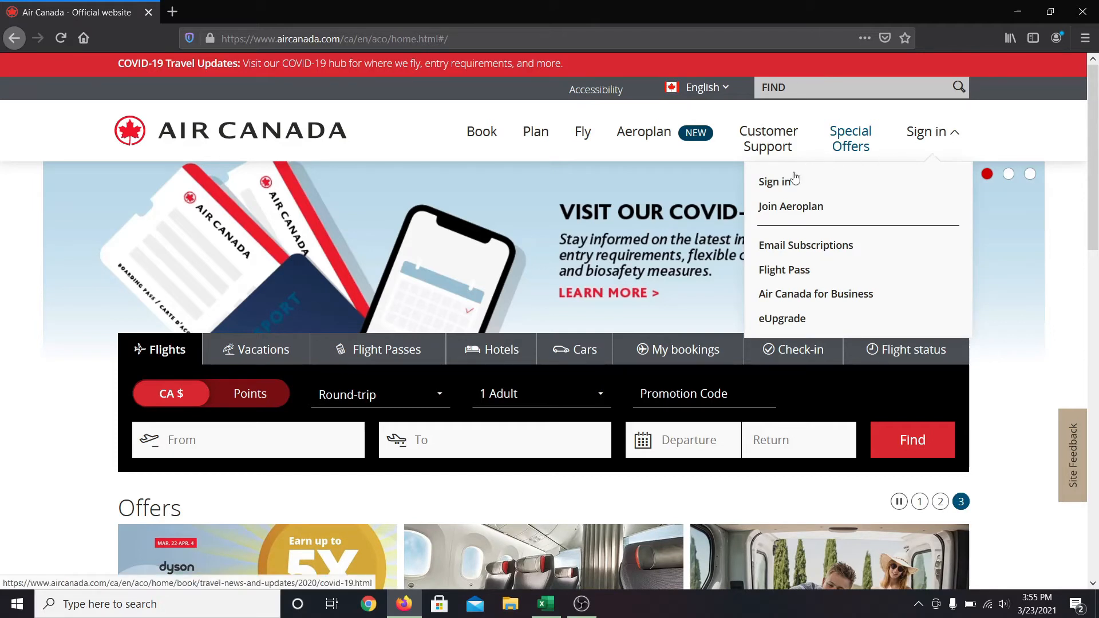
pyautogui.click(775, 181)
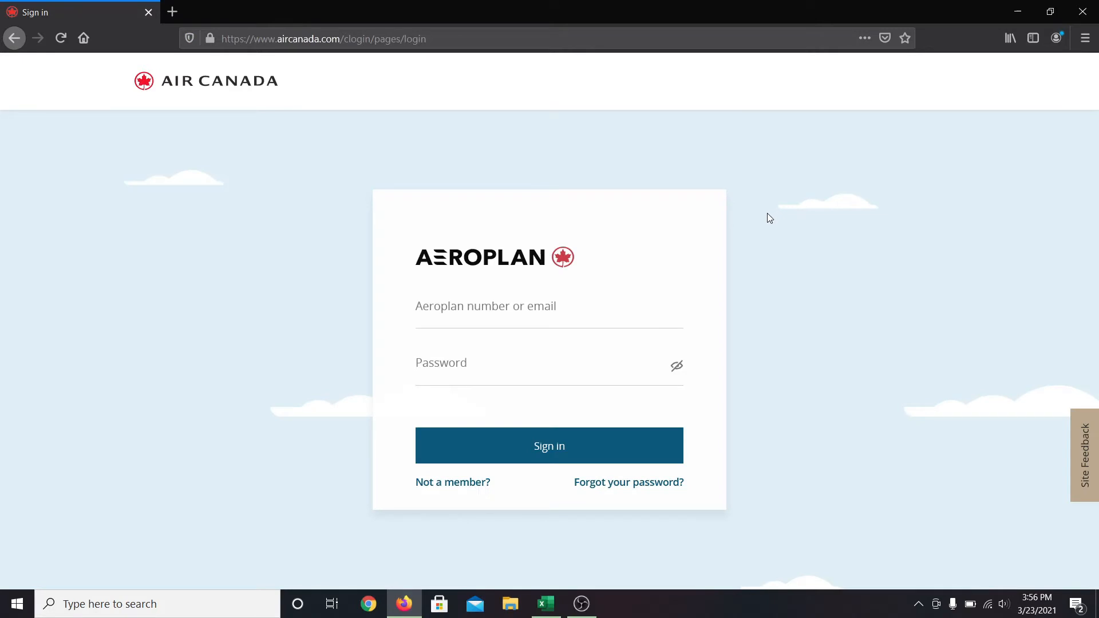
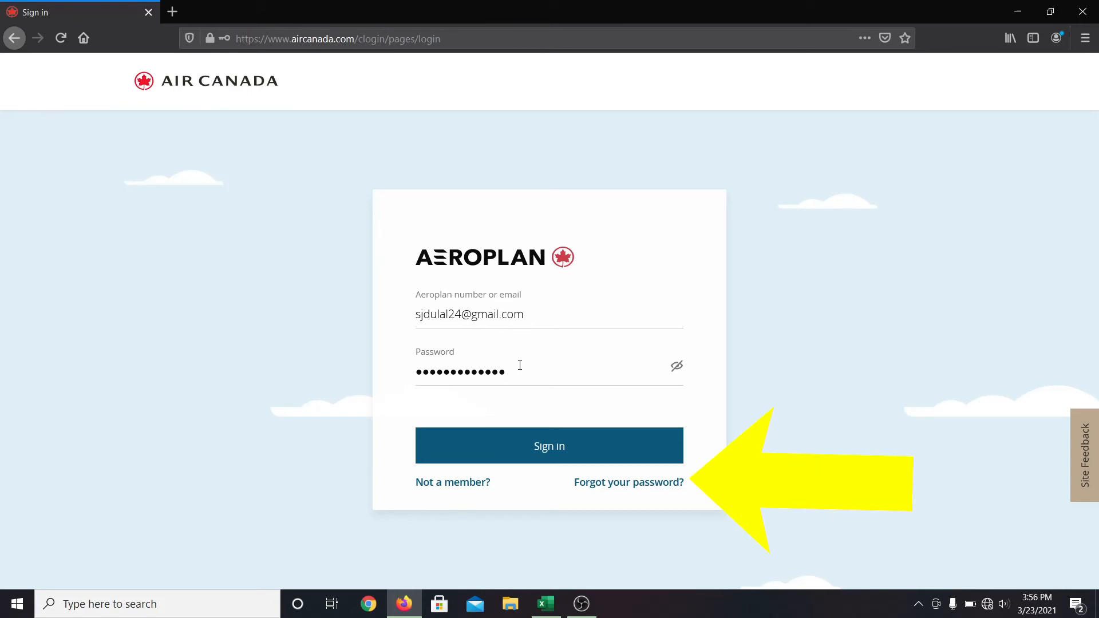
pyautogui.moveTo(505, 463)
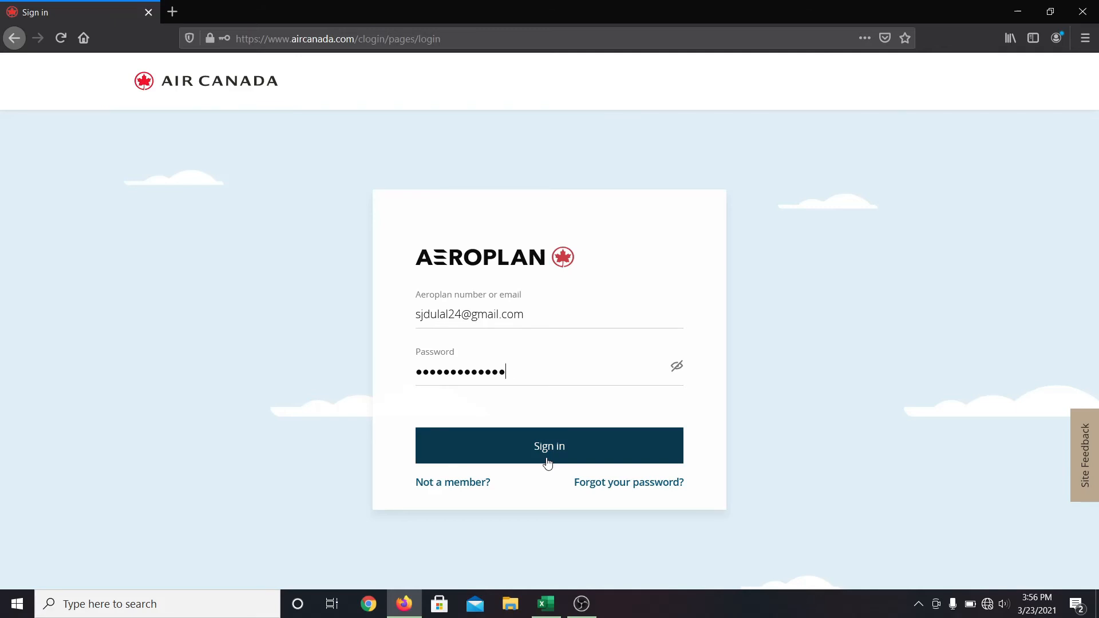
pyautogui.moveTo(547, 467)
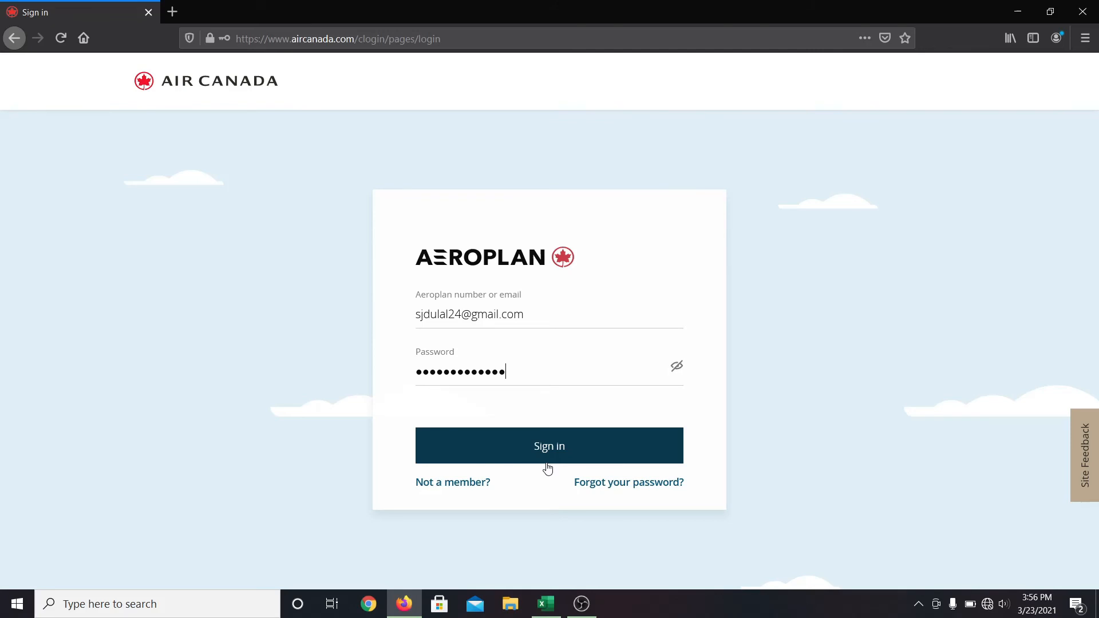